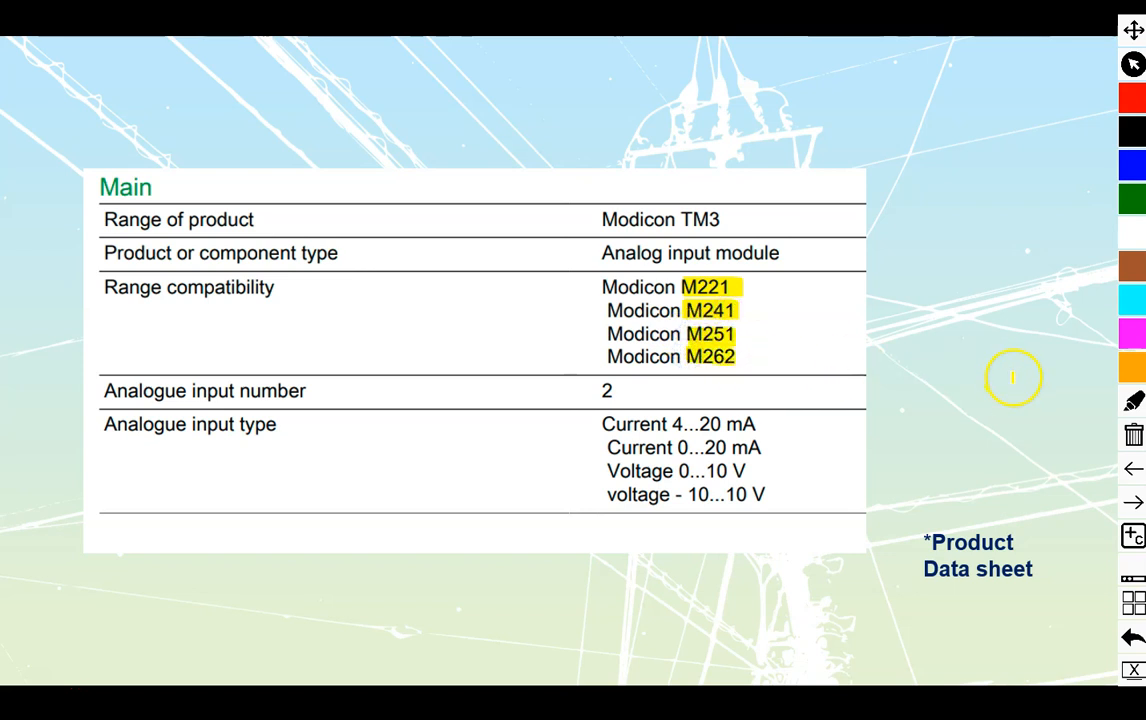
pyautogui.moveTo(1008, 401)
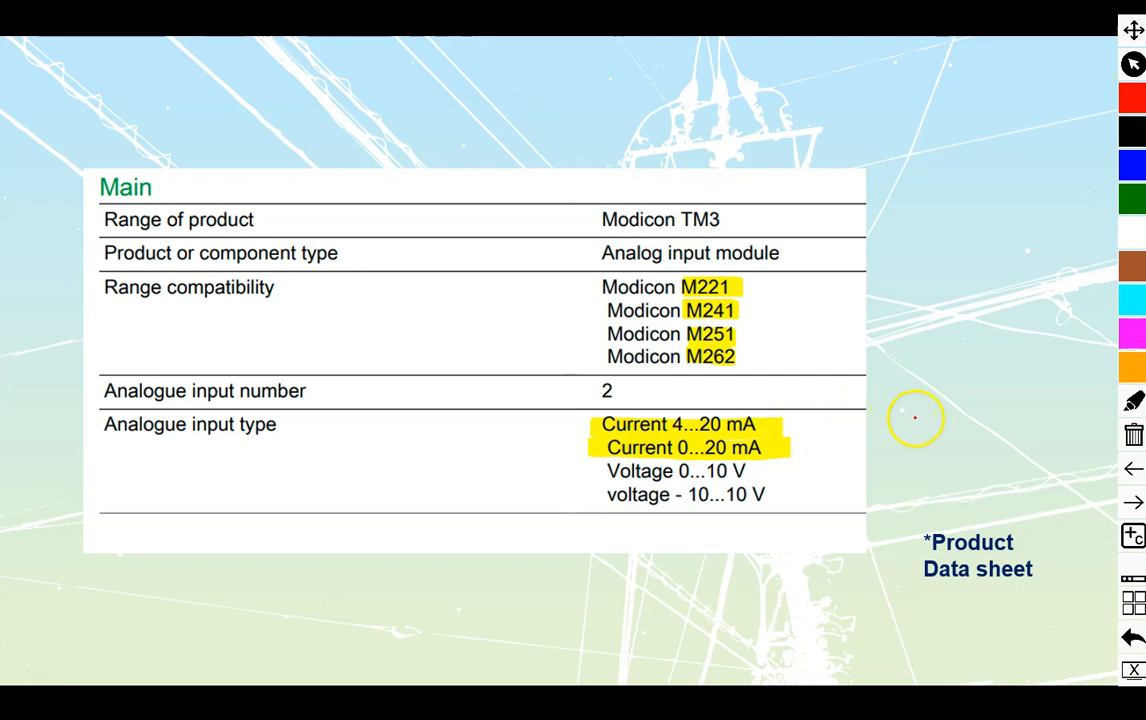
pyautogui.moveTo(878, 418)
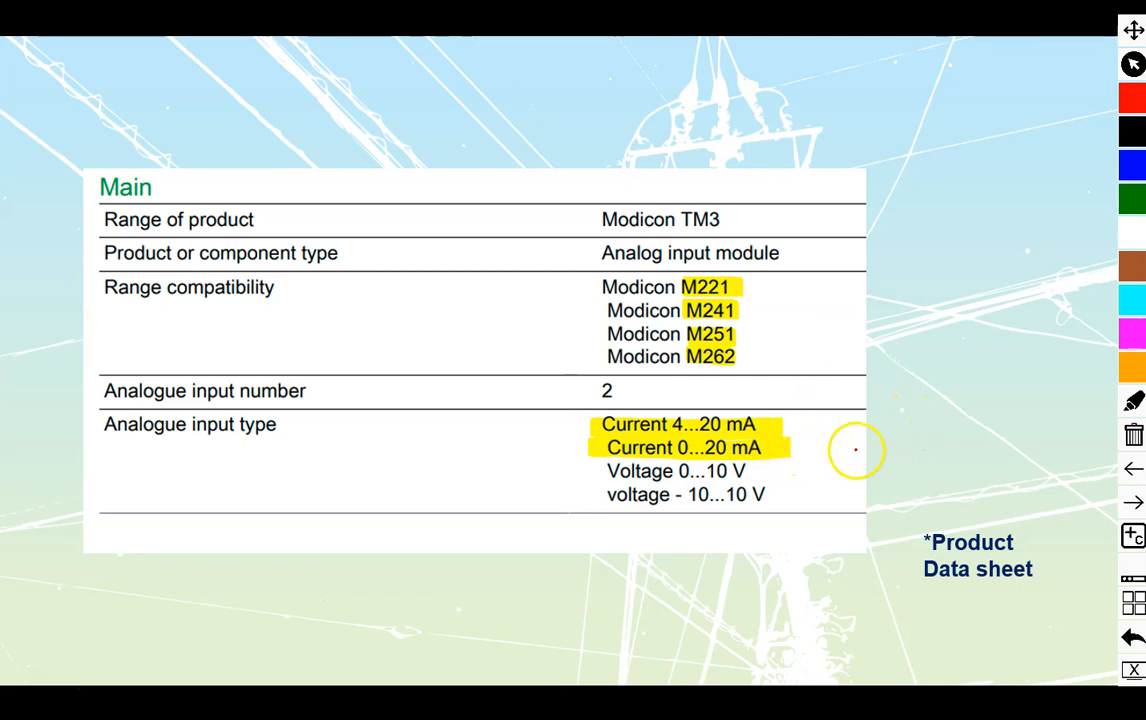
pyautogui.moveTo(843, 455)
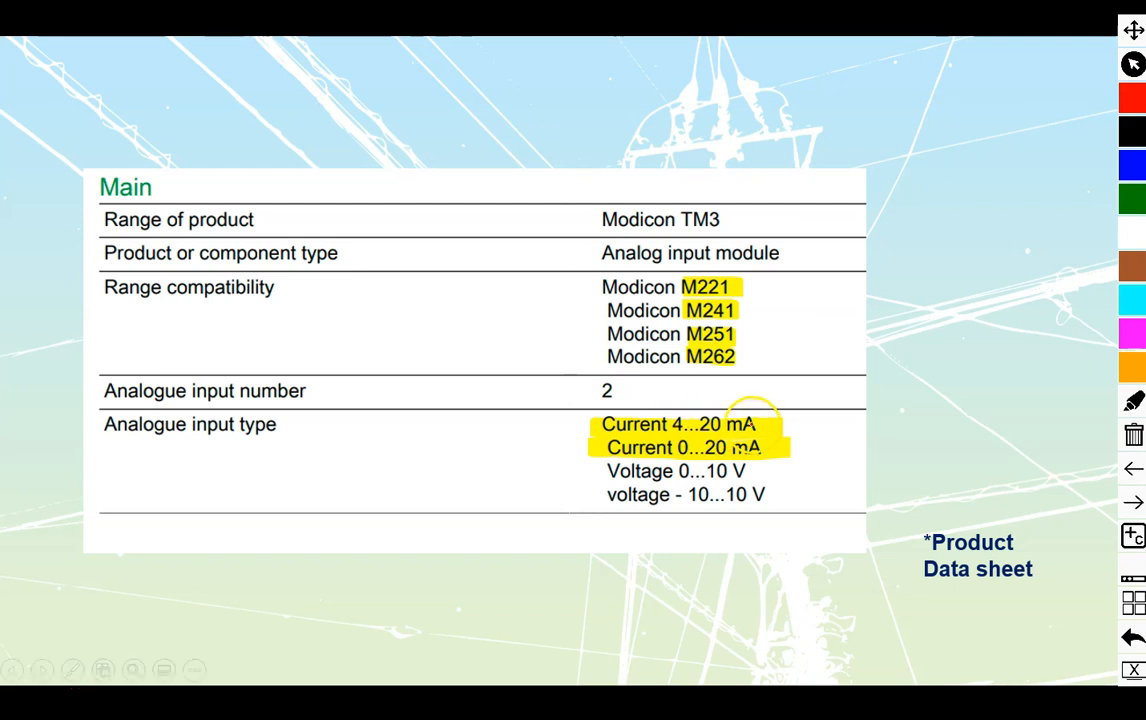
# Advance the slideshow to the Complementary specifications data sheet page
pyautogui.click(1133, 503)
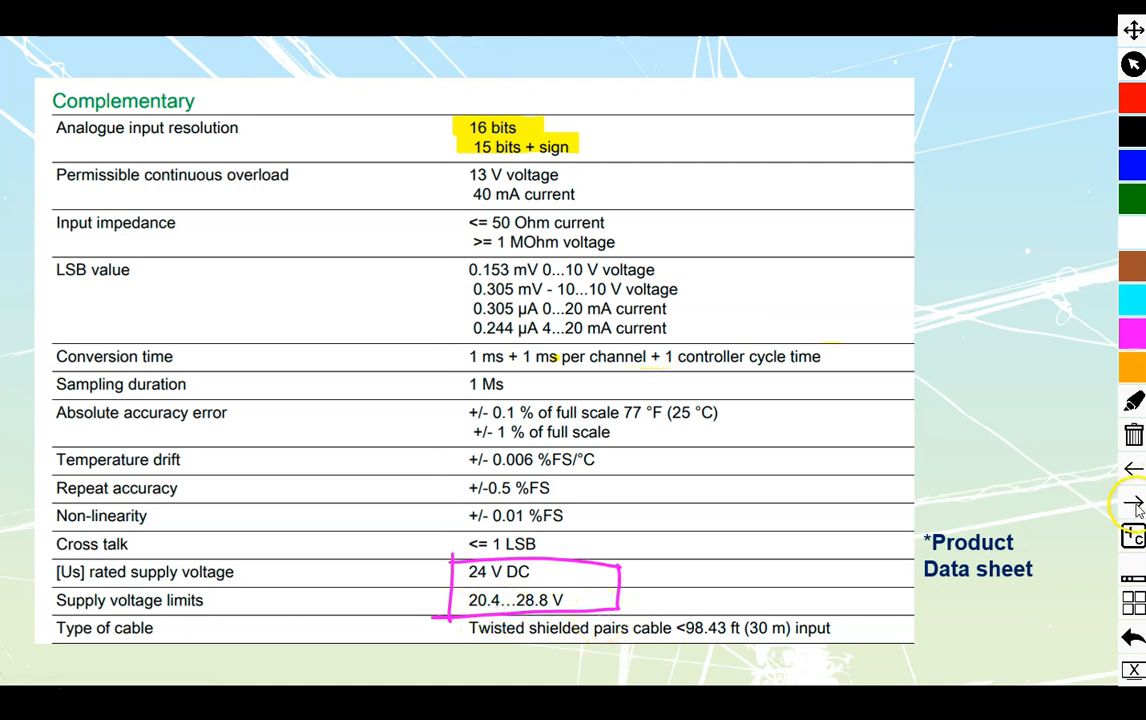
# On the installation wiring diagram, draw a red wire from the fuse to 24V
pyautogui.click(1133, 503)
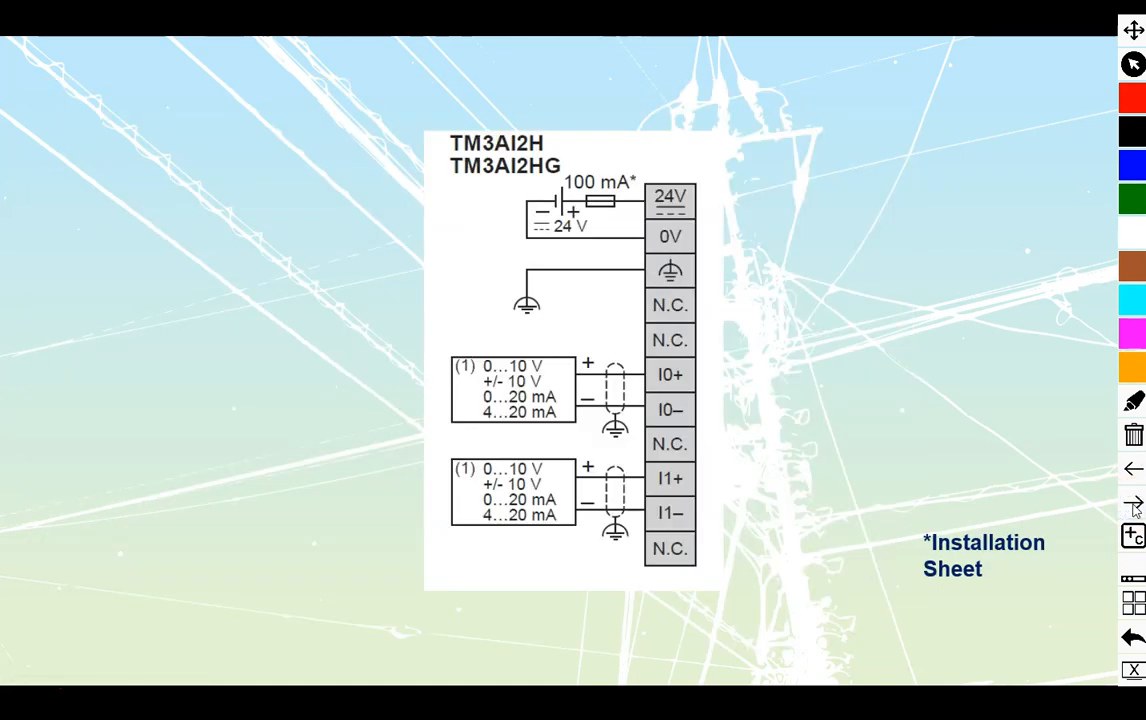
pyautogui.click(1133, 97)
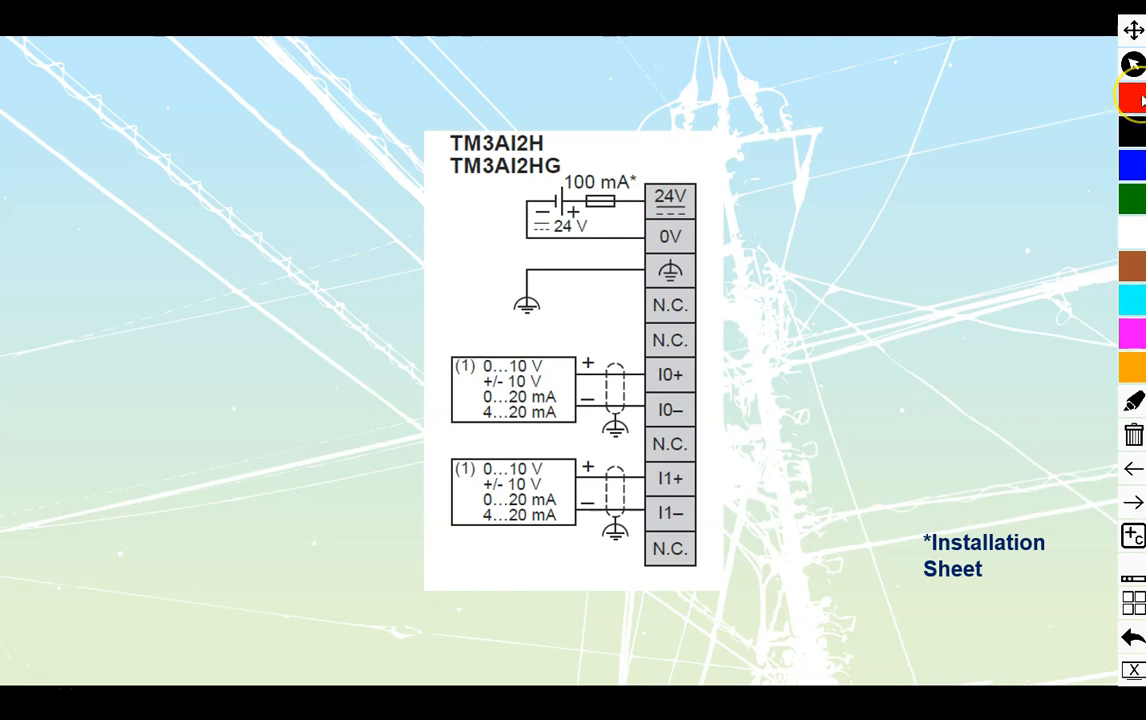
pyautogui.moveTo(560, 170); pyautogui.dragTo(545, 240)
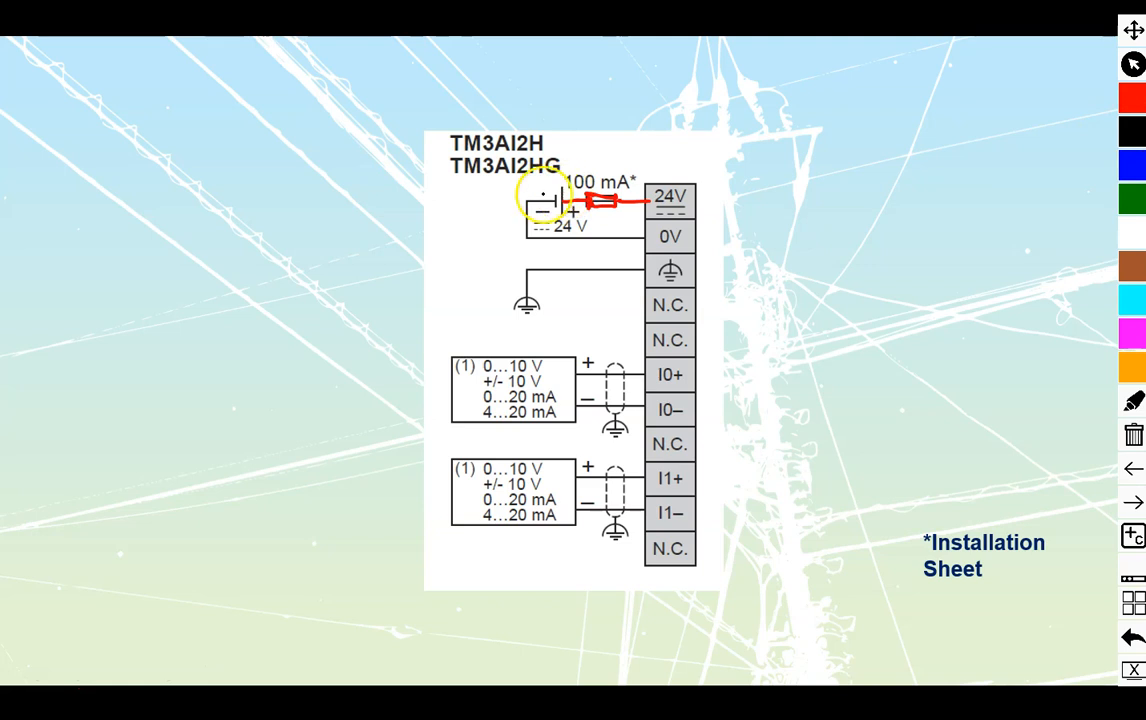
# Draw the black 0V return to the supply block and mark the first input's current ranges
pyautogui.moveTo(540, 200); pyautogui.dragTo(645, 240)
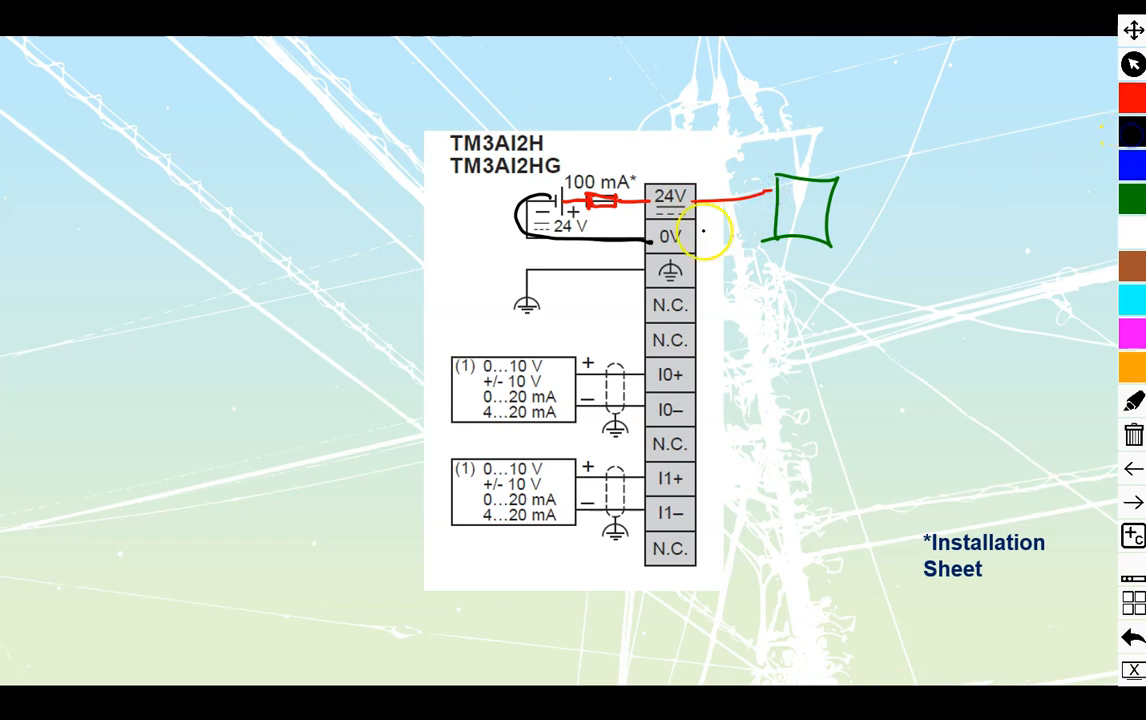
pyautogui.moveTo(700, 238); pyautogui.dragTo(790, 232)
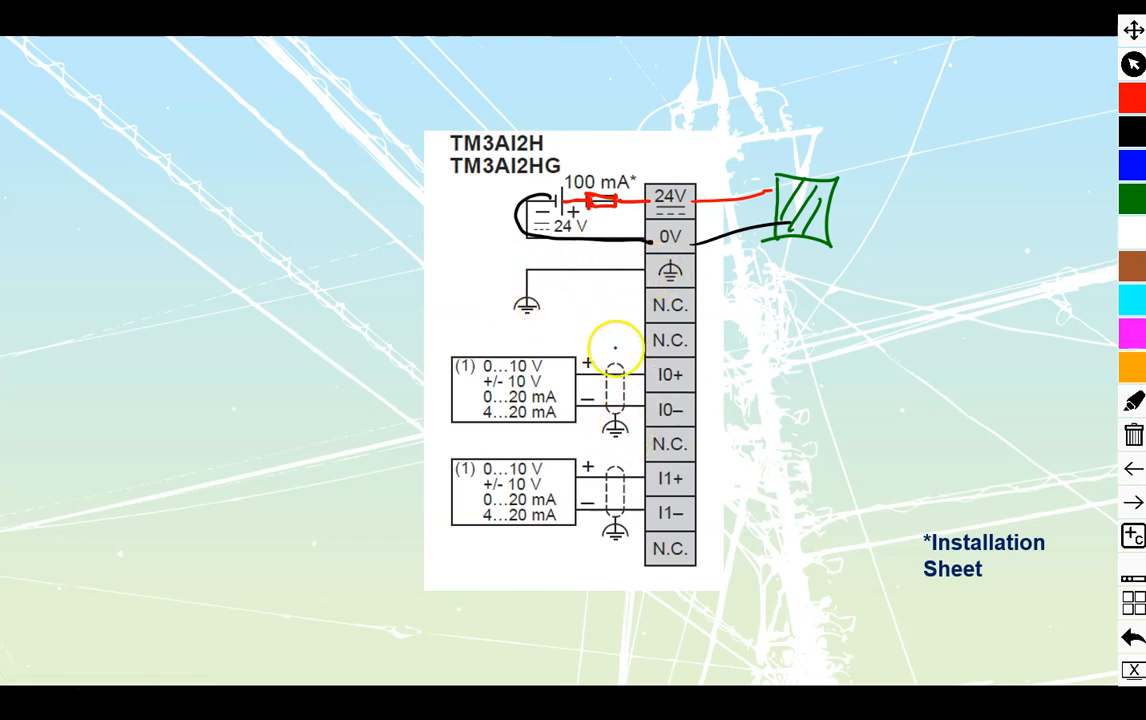
pyautogui.moveTo(615, 360); pyautogui.dragTo(615, 550)
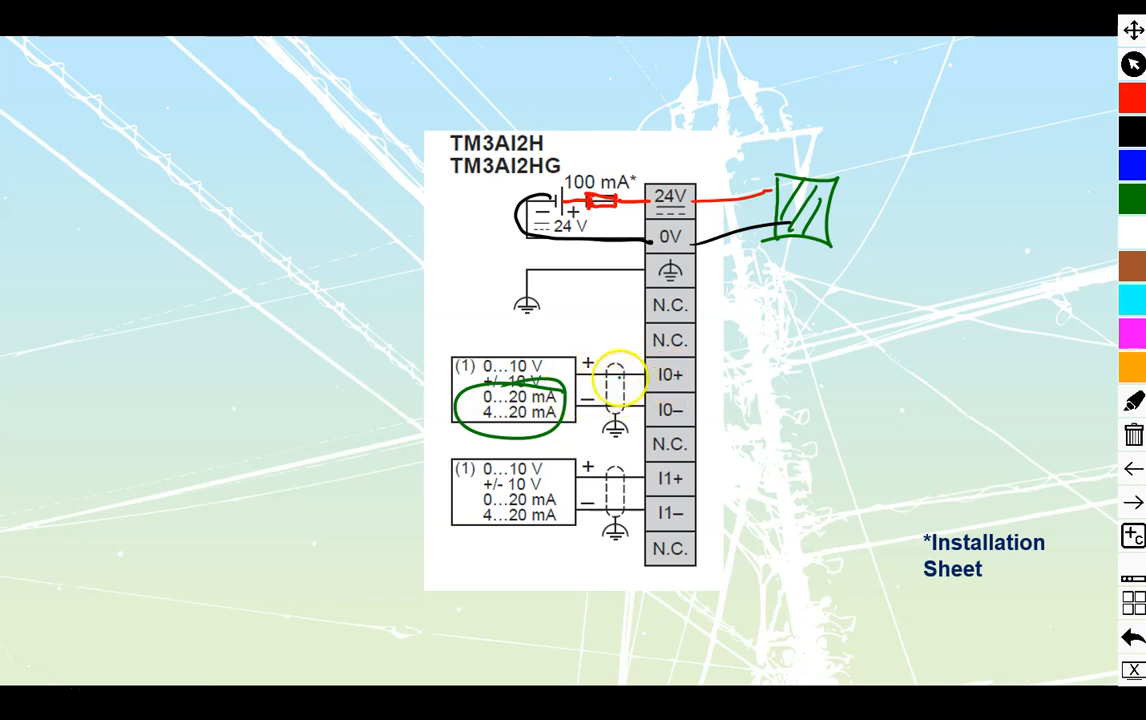
# Draw an ellipse around the I0 device's 0…20 mA and 4…20 mA lines
pyautogui.moveTo(615, 375); pyautogui.dragTo(560, 415)
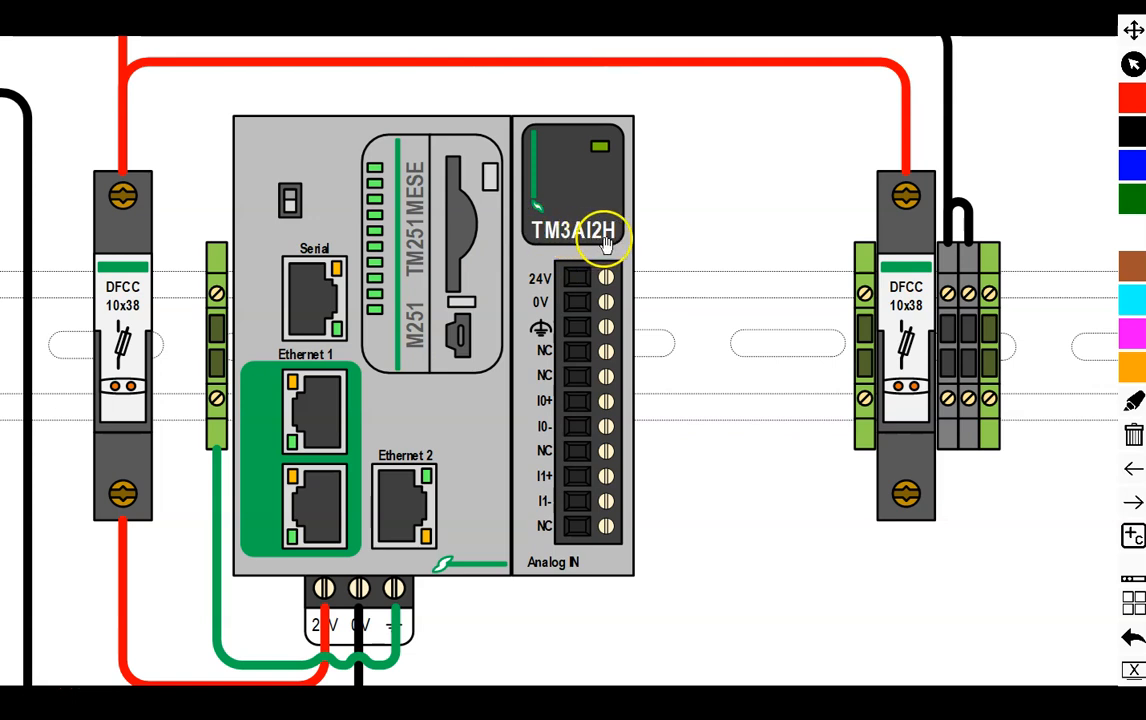
pyautogui.moveTo(555, 265)
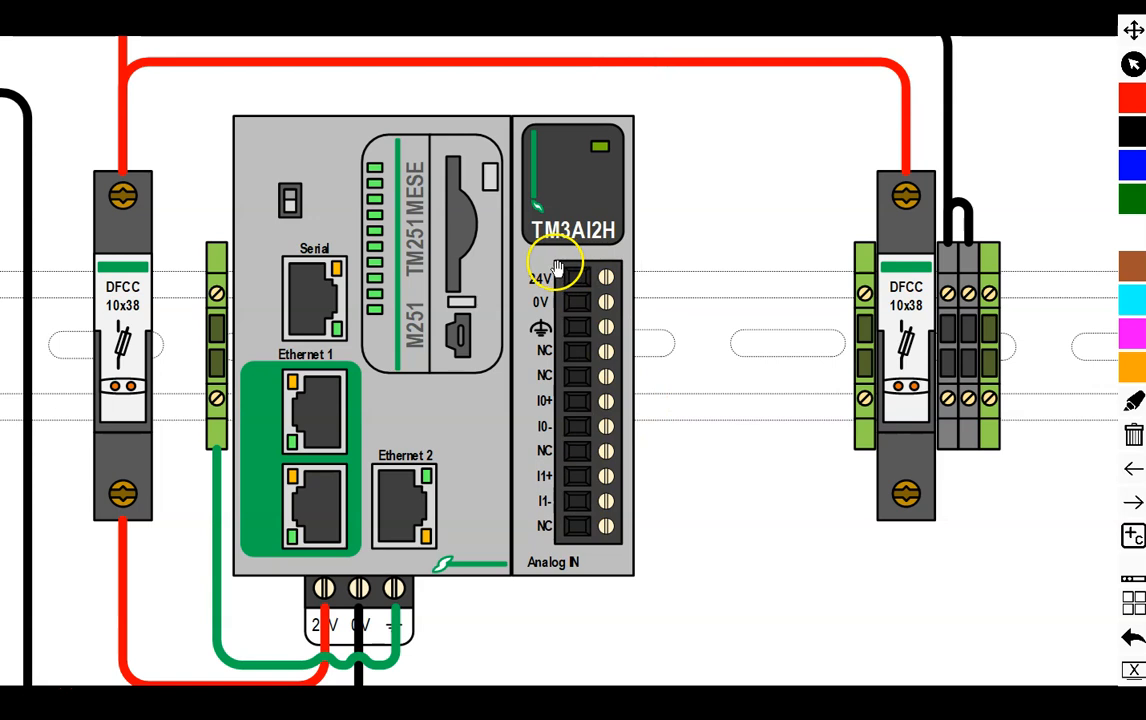
pyautogui.moveTo(545, 420)
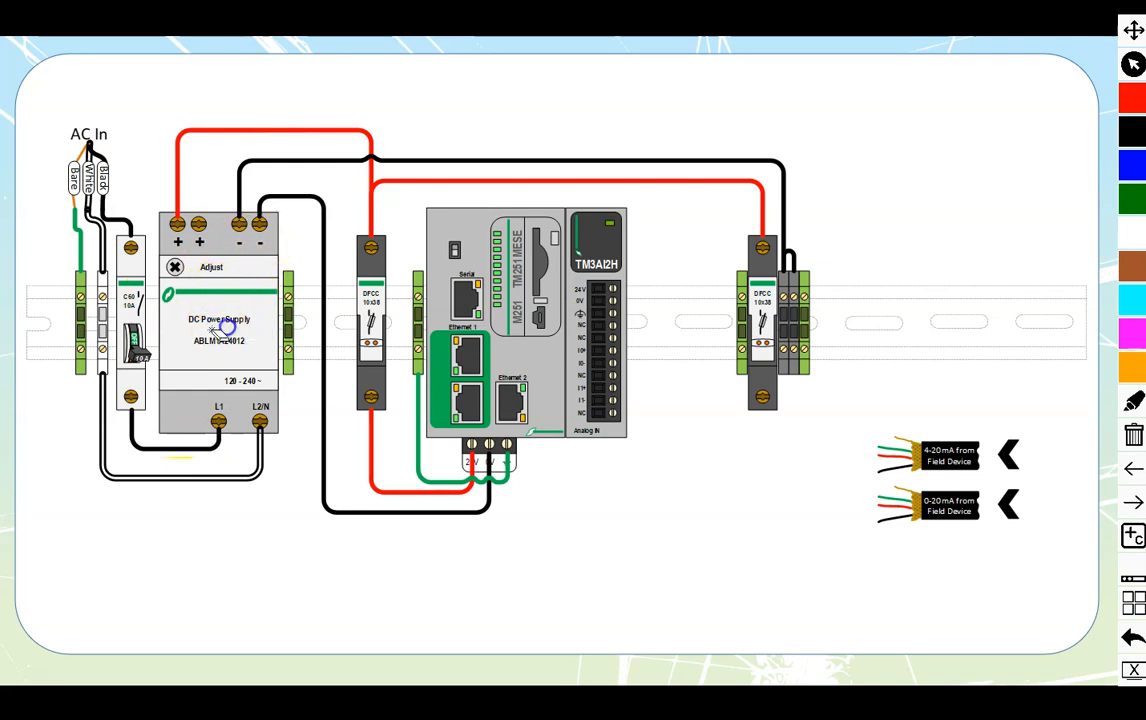
# Ink a red 24V wire to the DFCC fuse, black 0V to the terminal block, and green ground
pyautogui.click(370, 183)
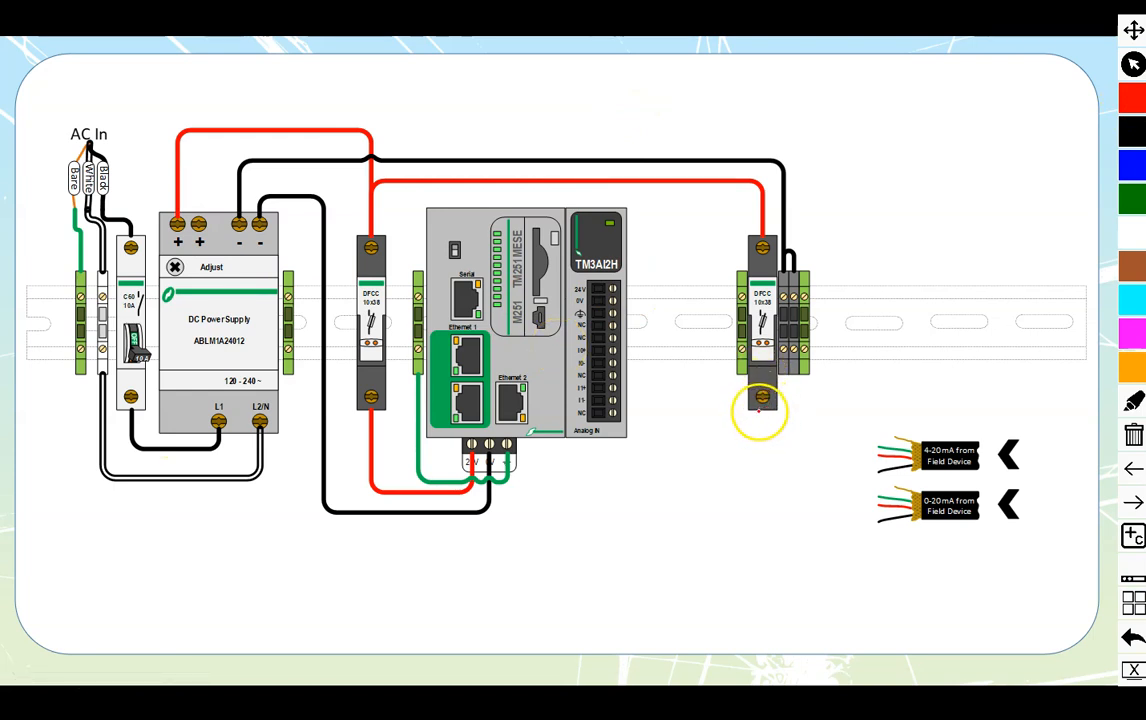
pyautogui.moveTo(760, 410); pyautogui.dragTo(637, 270)
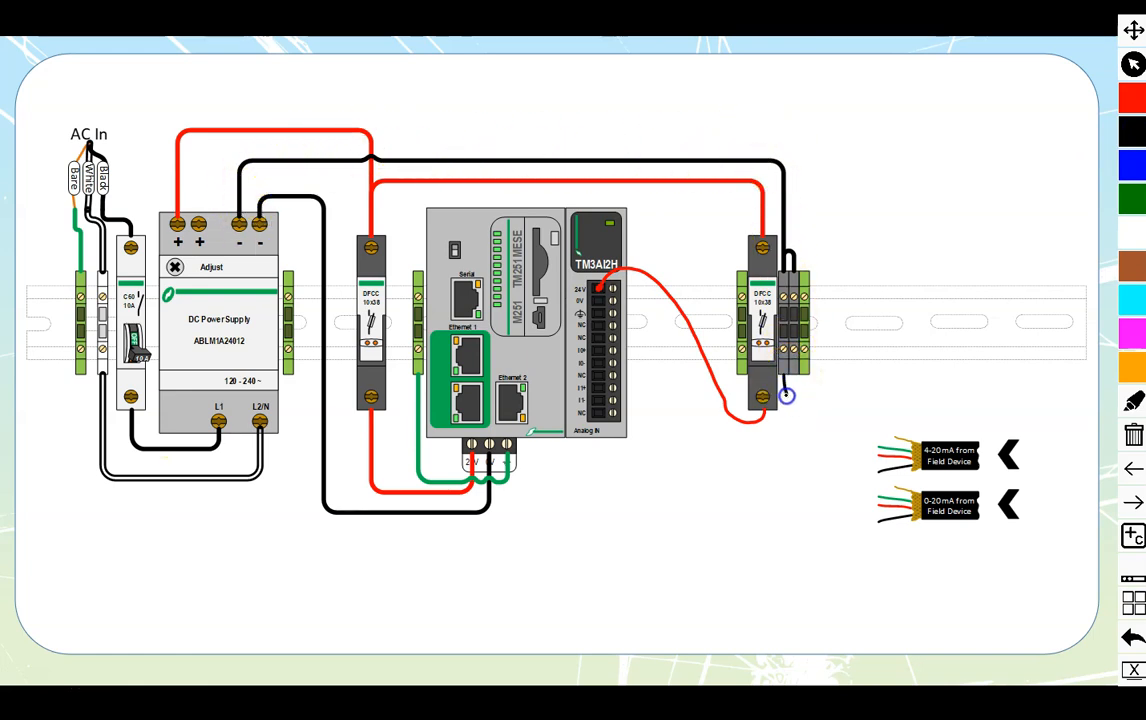
pyautogui.moveTo(785, 395); pyautogui.dragTo(632, 302)
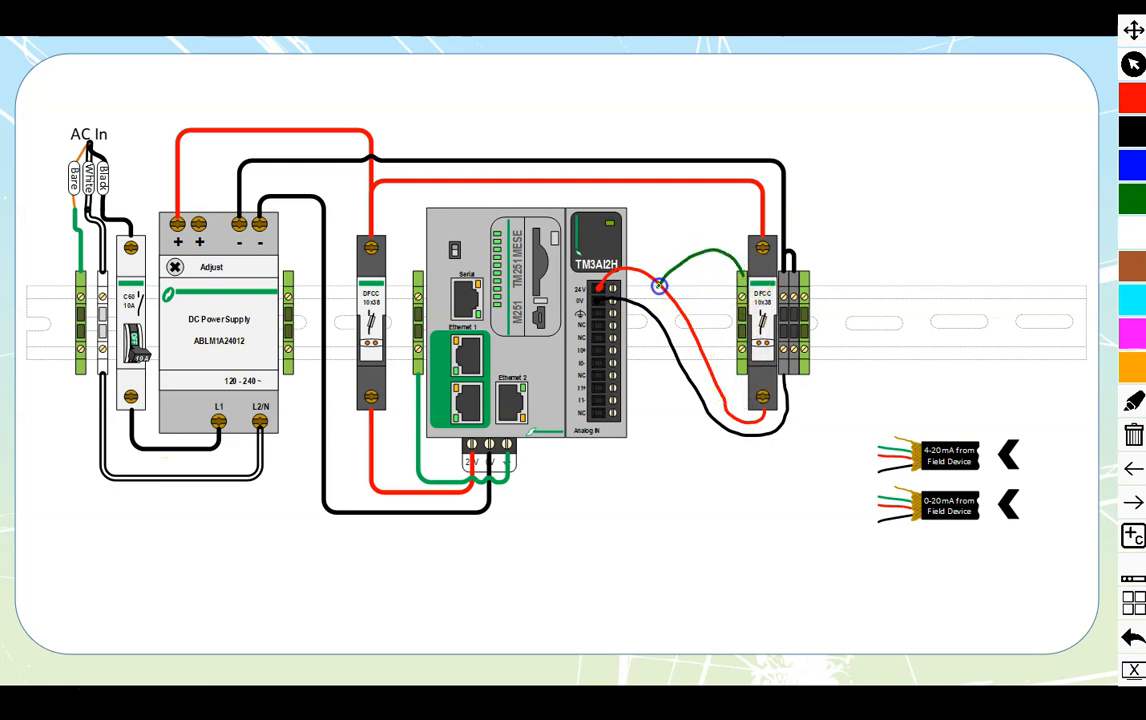
pyautogui.moveTo(660, 288); pyautogui.dragTo(595, 313)
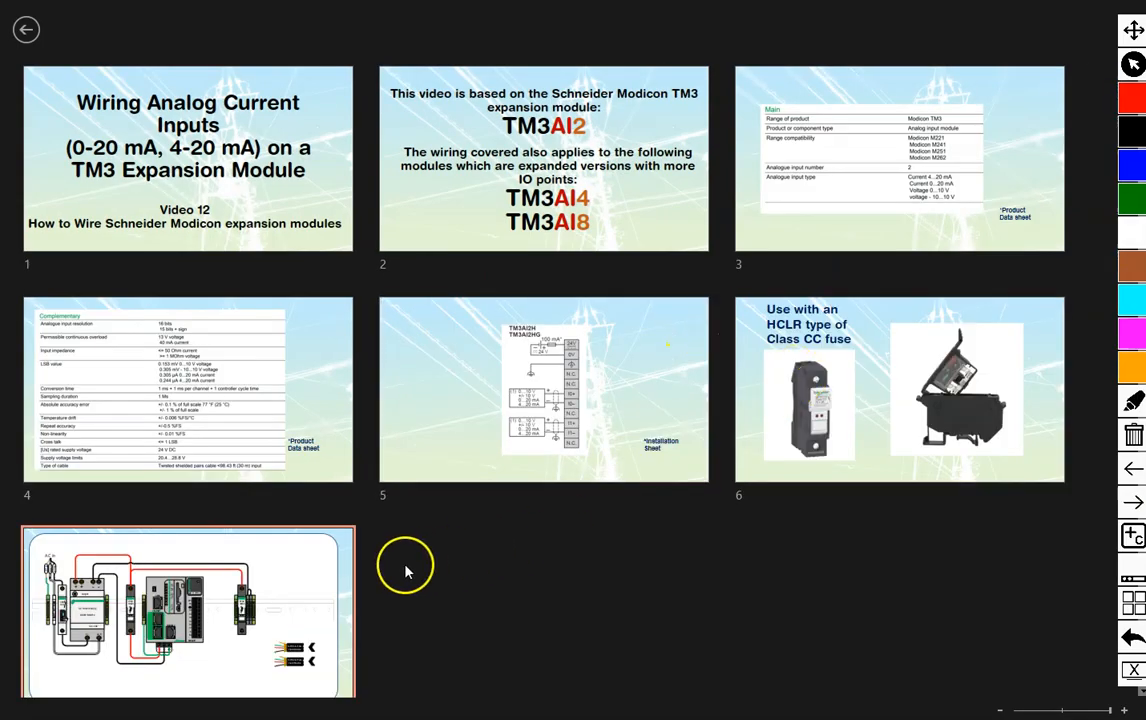
pyautogui.doubleClick(187, 610)
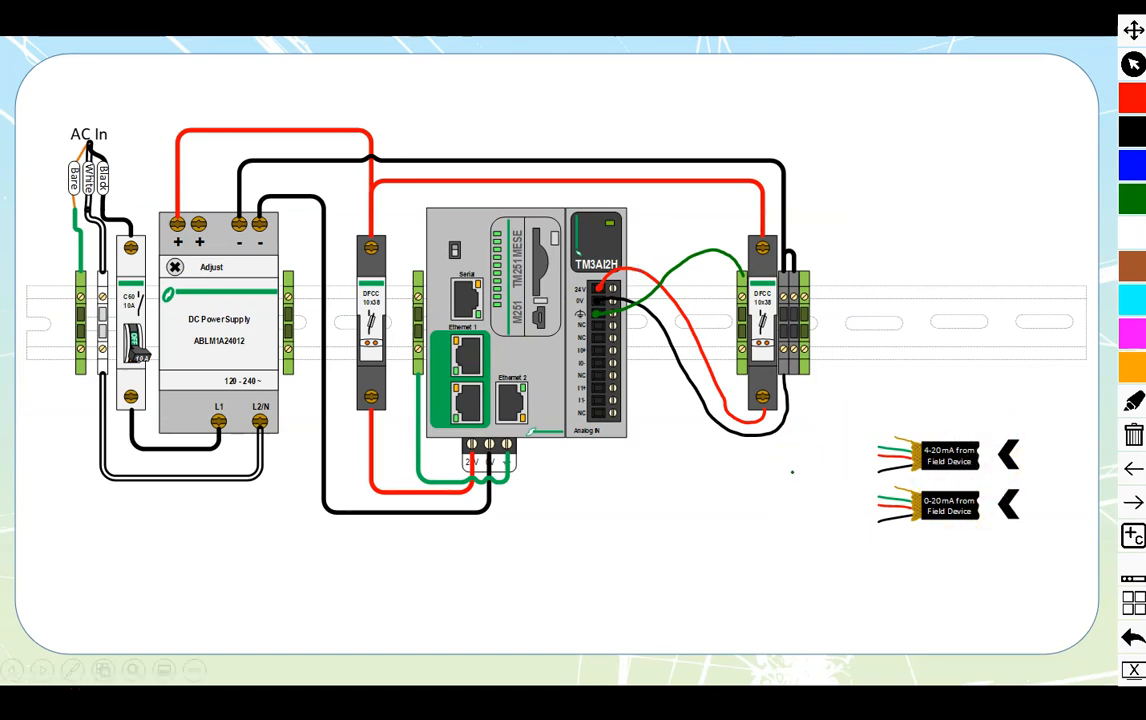
# Start the orange drain wires from the ground terminal block toward both field-device cables
pyautogui.click(744, 480)
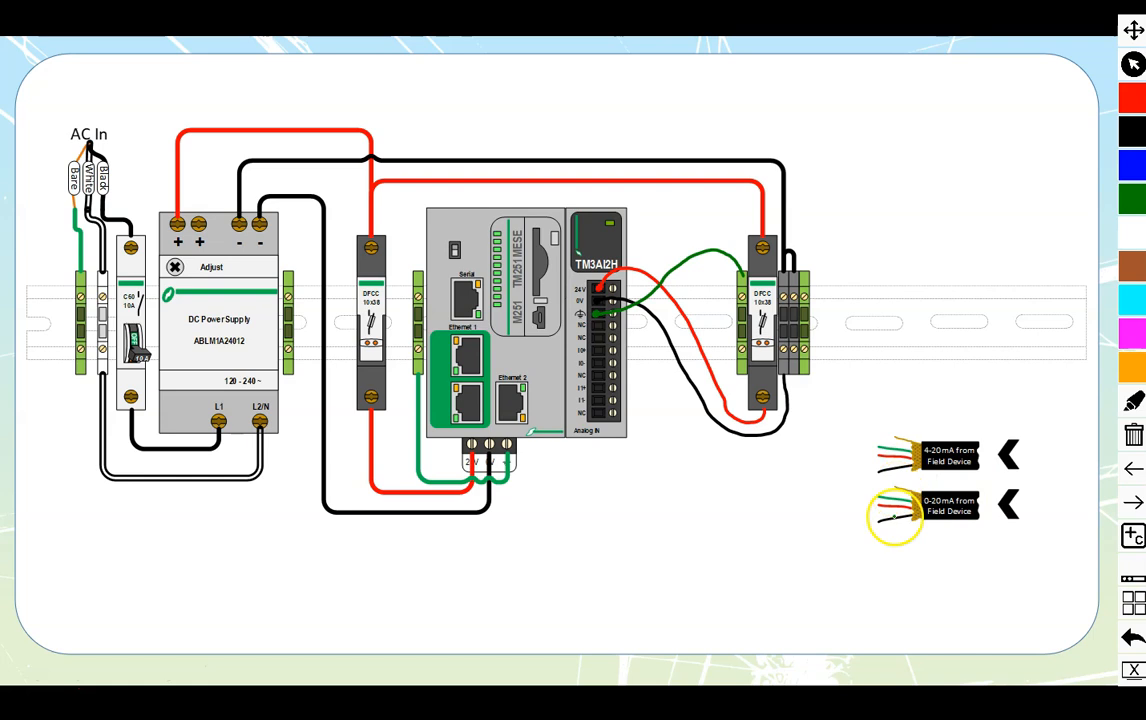
pyautogui.click(940, 456)
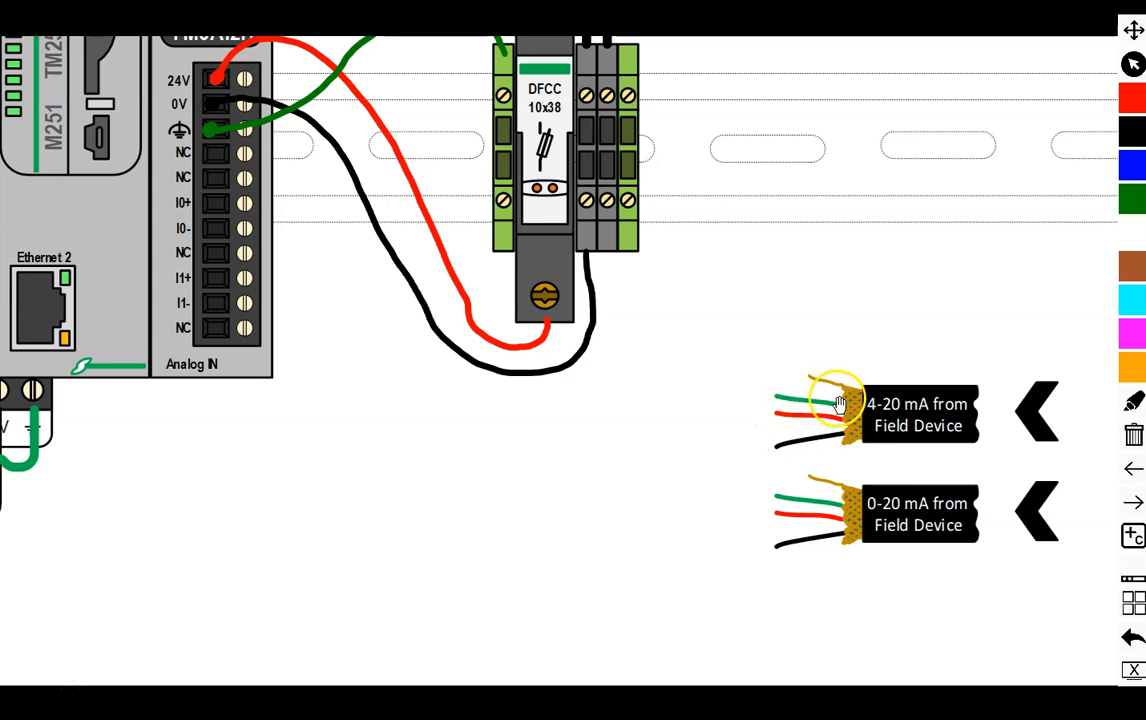
pyautogui.moveTo(810, 380)
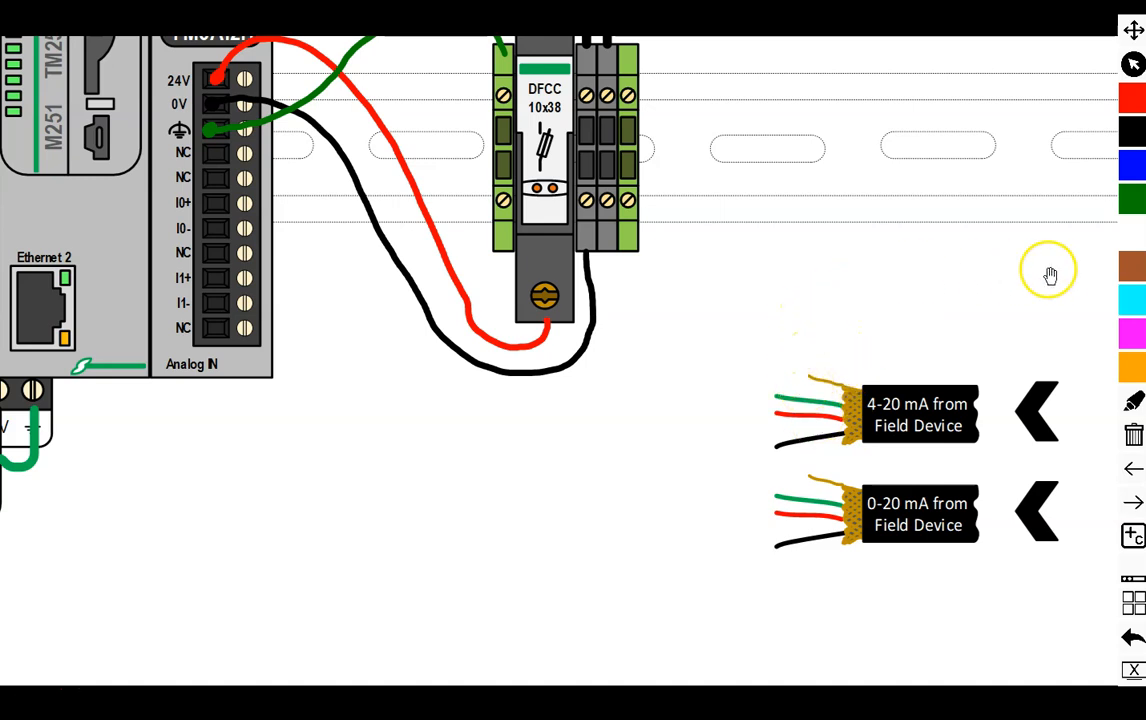
pyautogui.moveTo(808, 330)
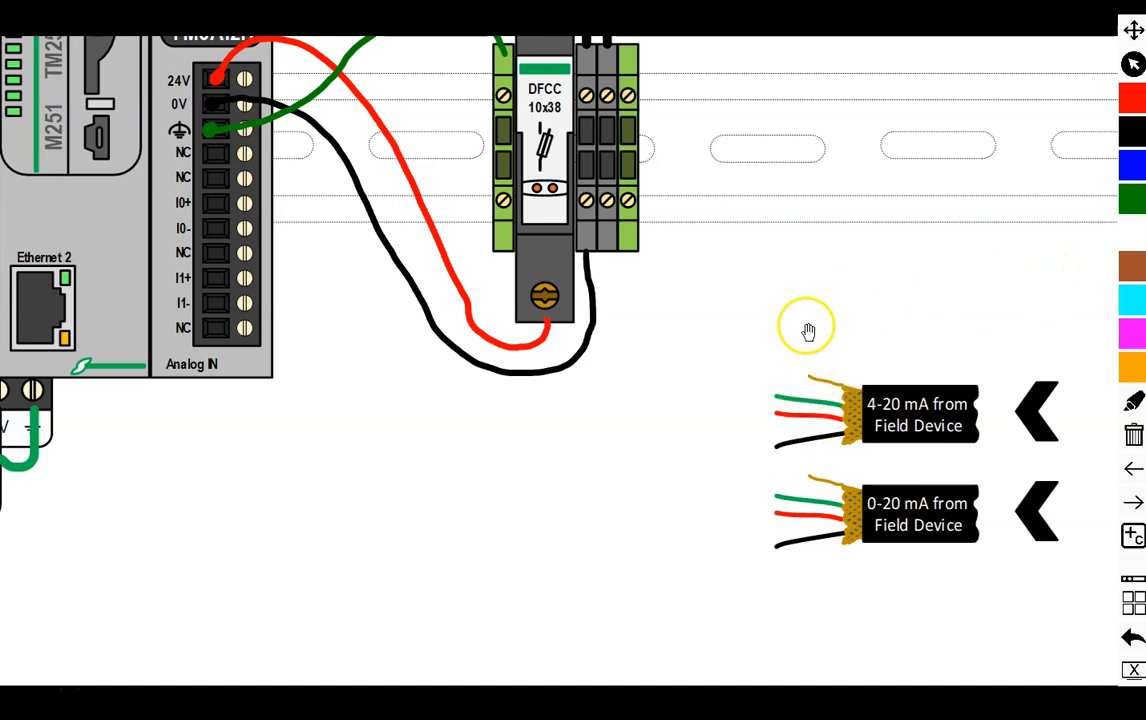
pyautogui.moveTo(857, 343)
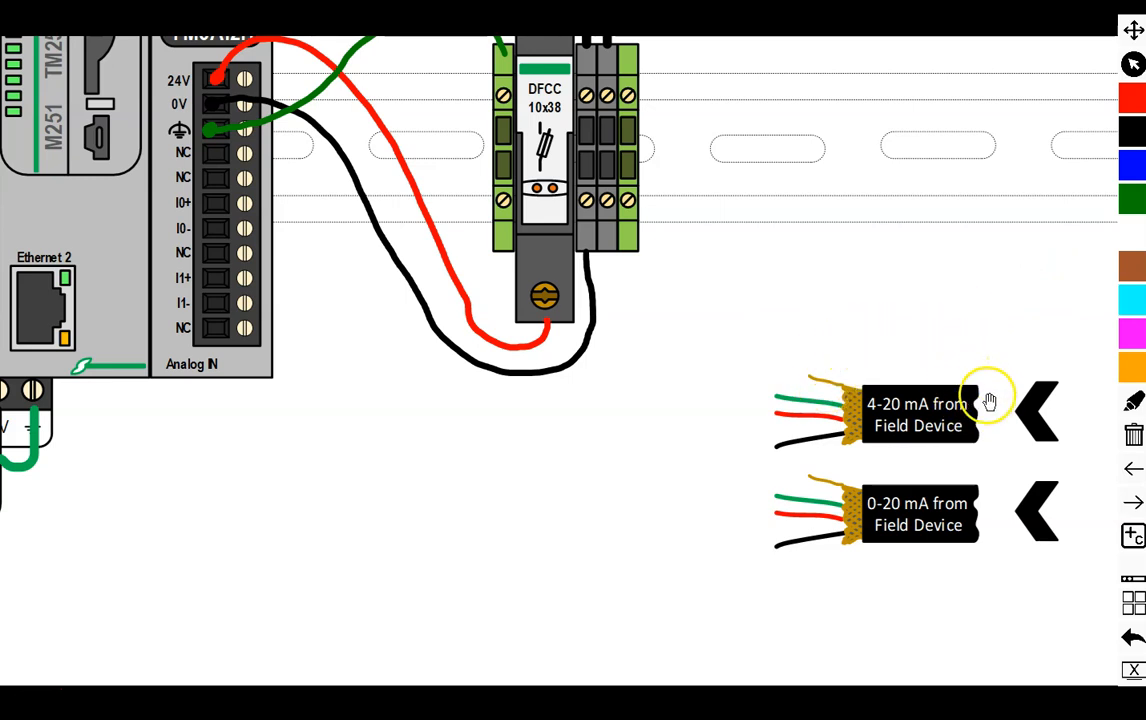
pyautogui.moveTo(905, 362)
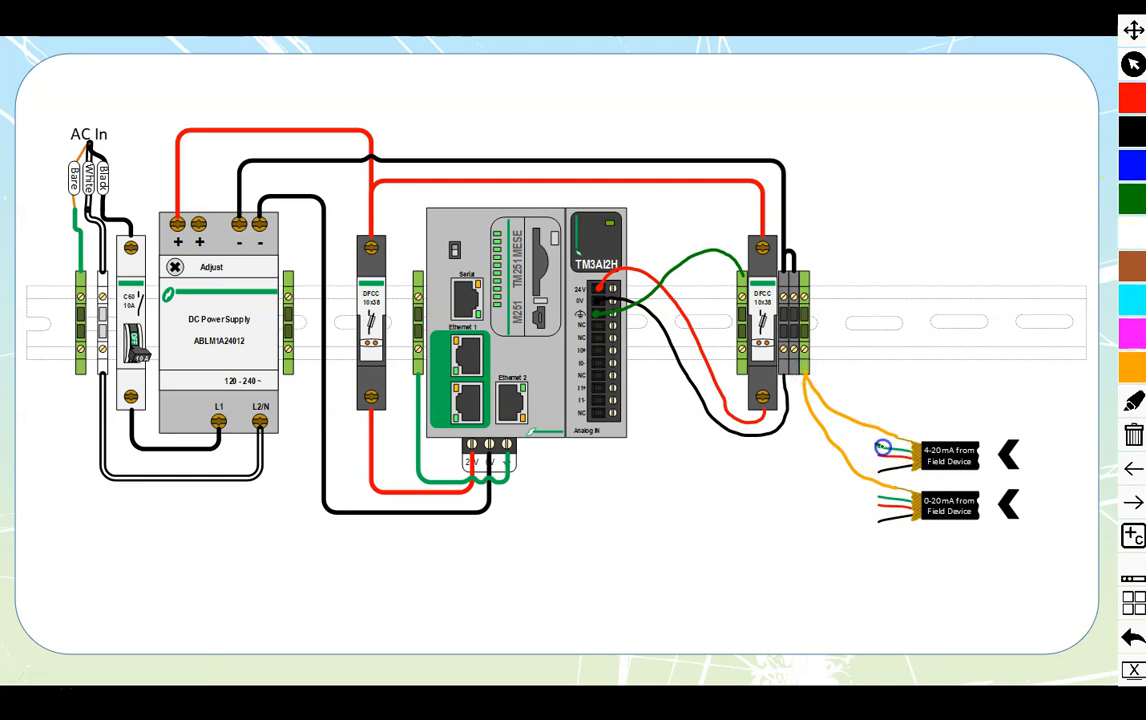
# Draw green wires from the terminal block to both field-device cables' green leads
pyautogui.moveTo(883, 447); pyautogui.dragTo(860, 490)
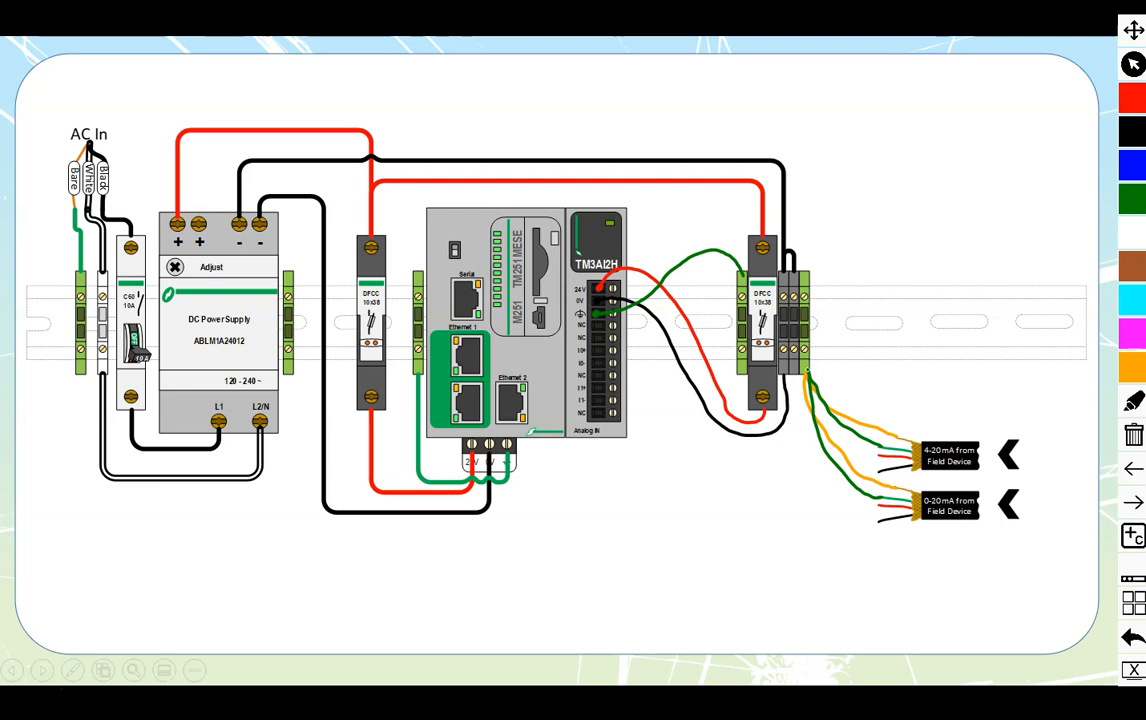
pyautogui.click(1133, 97)
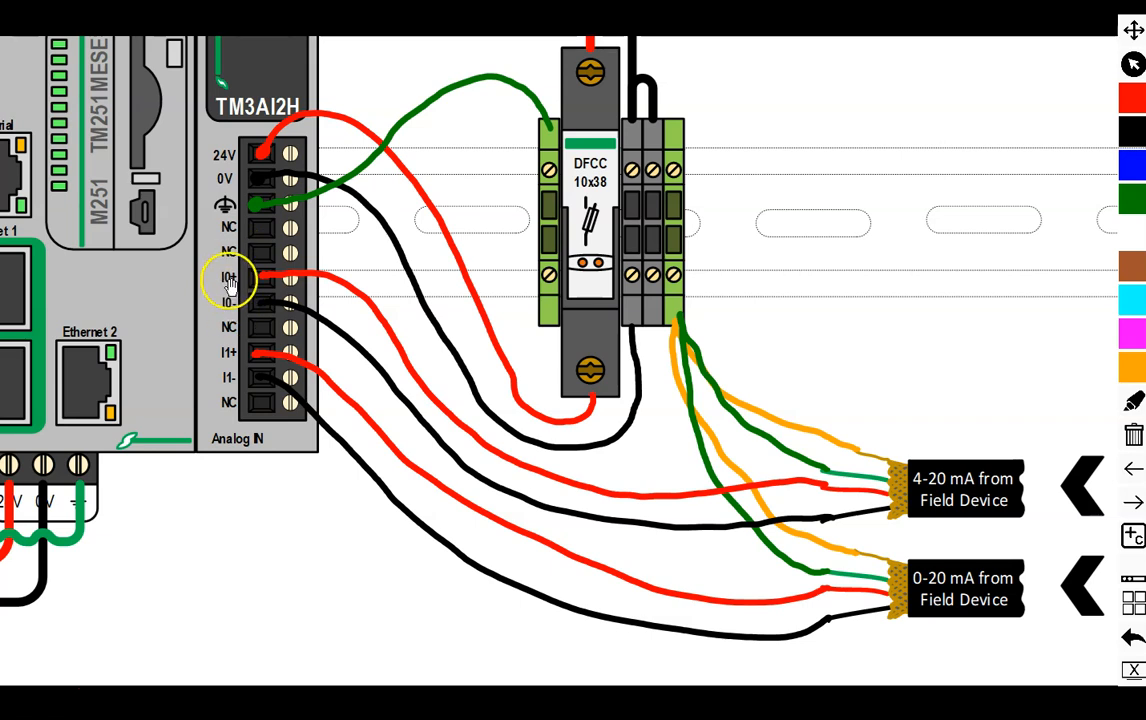
pyautogui.moveTo(335, 330)
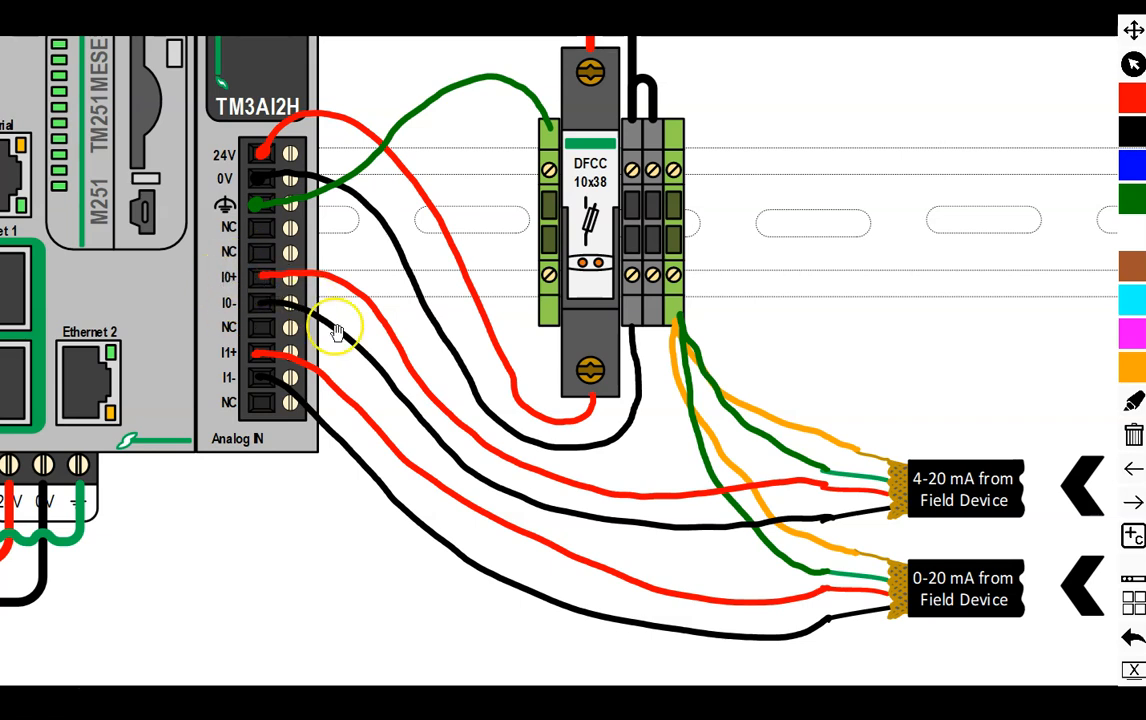
pyautogui.moveTo(740, 410)
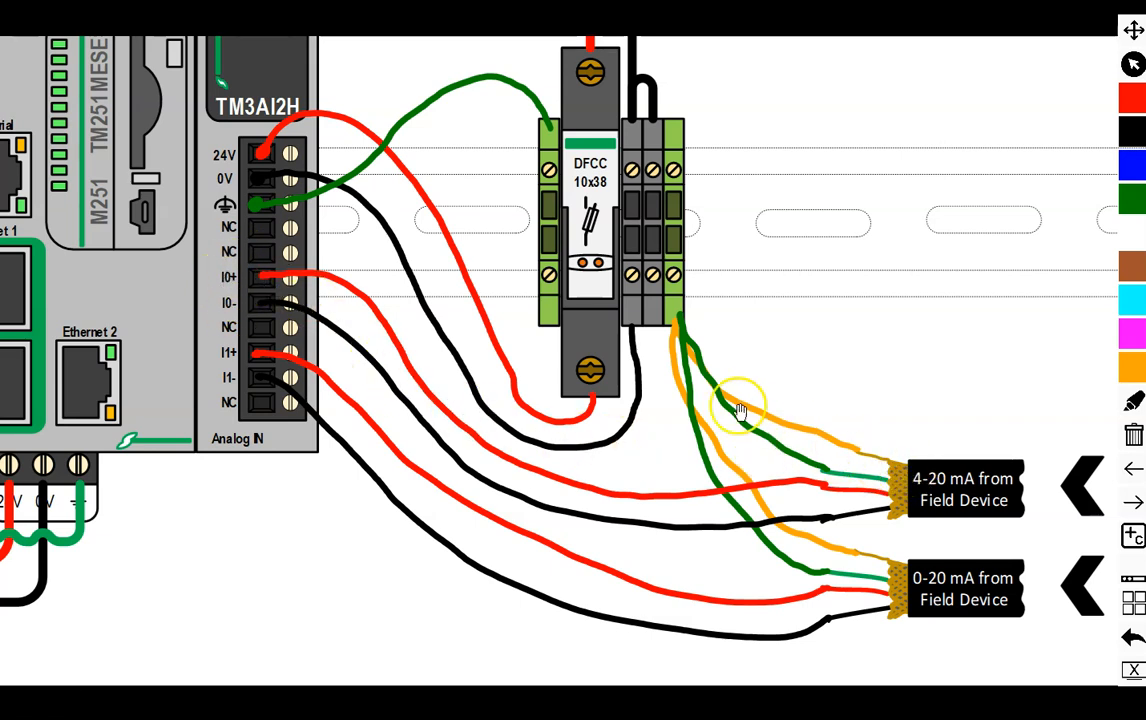